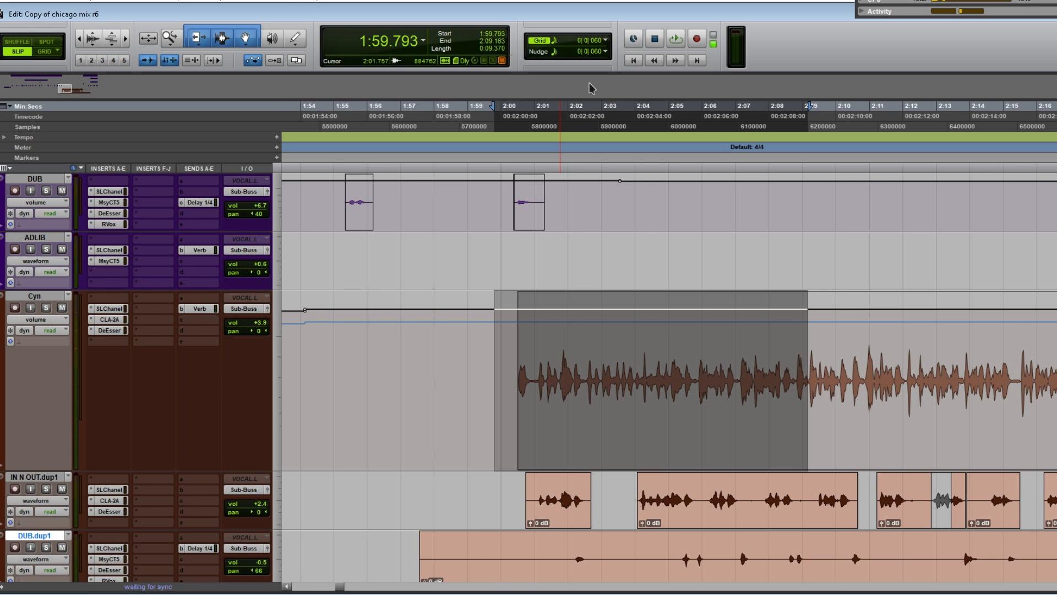
- Play back a section of the Cyn vocal track and solo it
{"action": "left_click", "coordinate": [632, 39]}
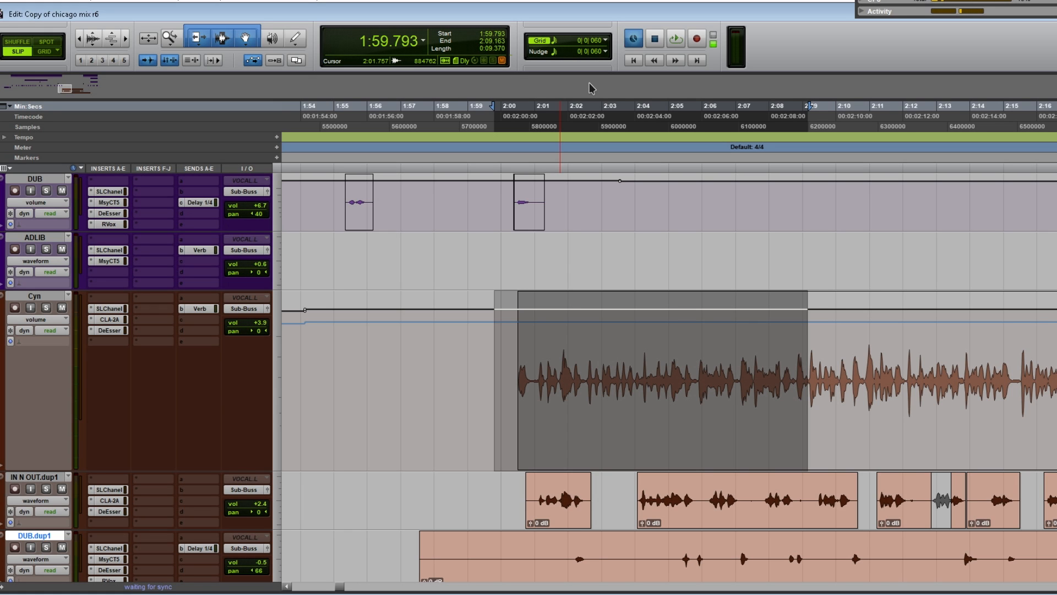
{"action": "left_click", "coordinate": [675, 39]}
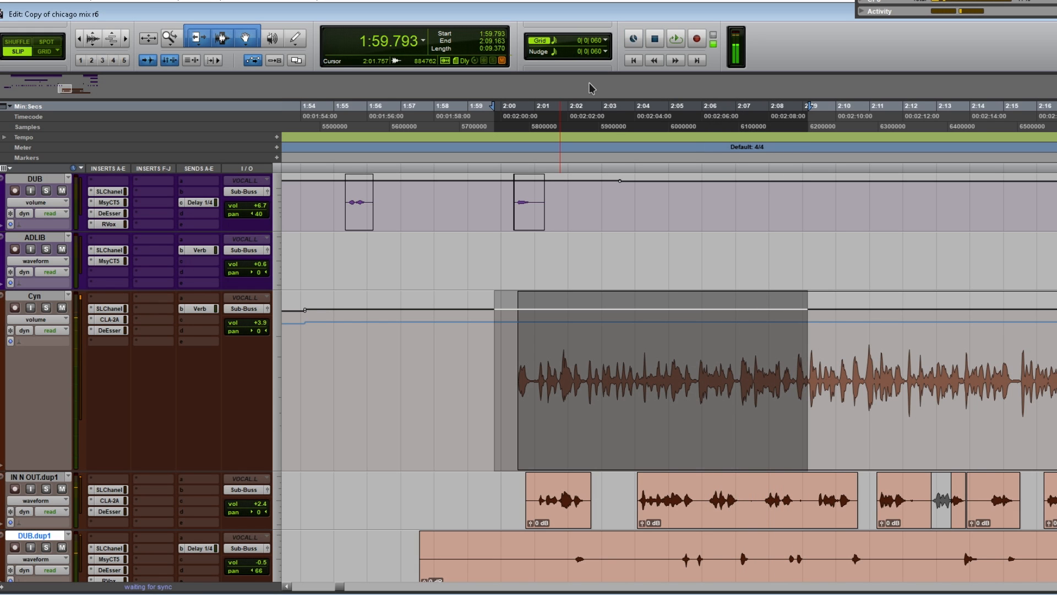
{"action": "left_click", "coordinate": [632, 38]}
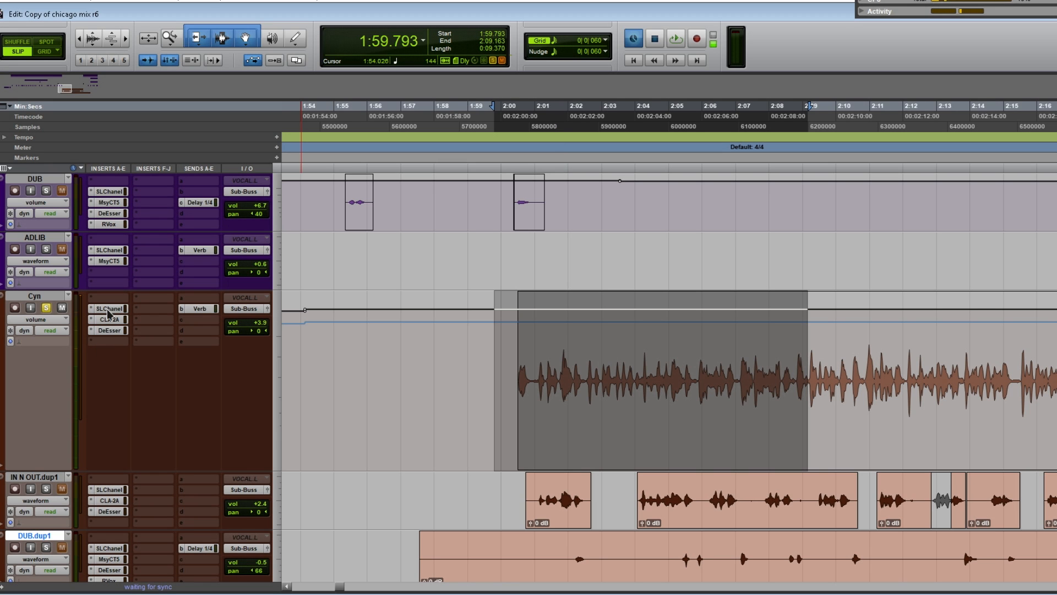
- Open the Waves SSL E-Channel insert on Cyn to show its filter and dynamics
{"action": "left_click", "coordinate": [676, 39]}
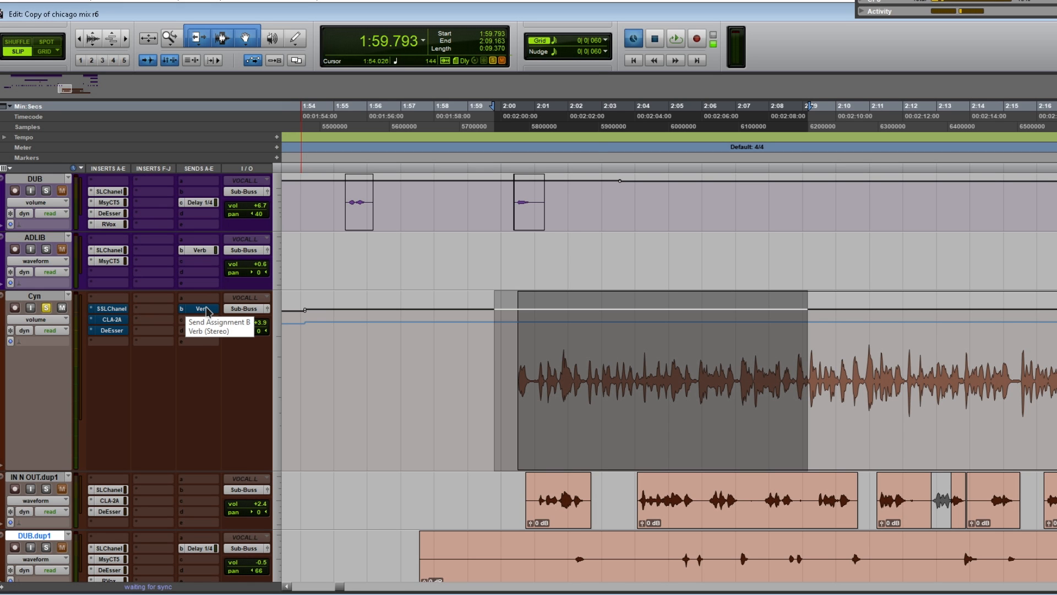
{"action": "left_click", "coordinate": [108, 308]}
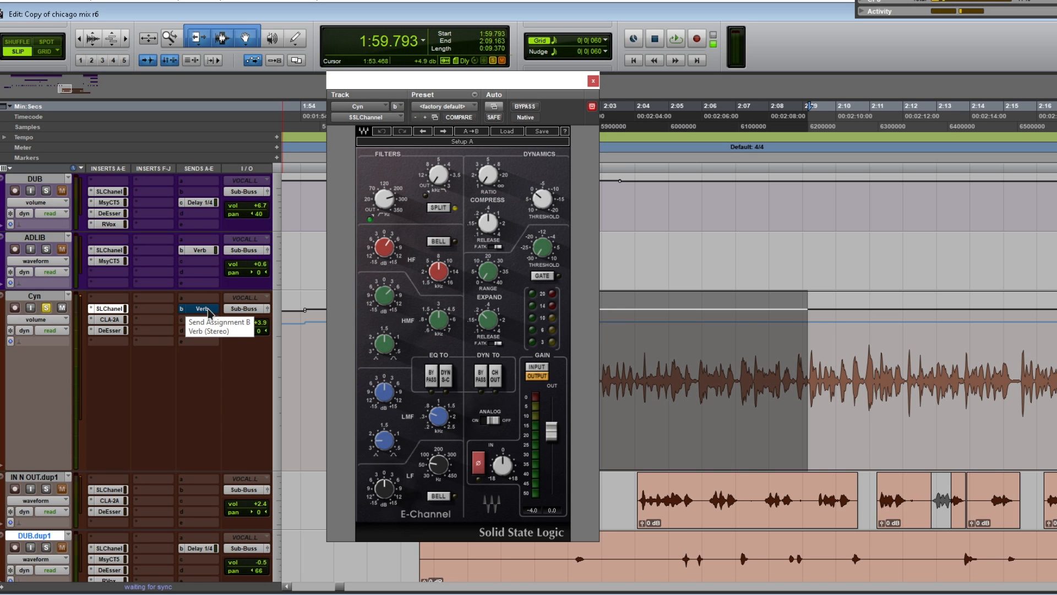
{"action": "left_click", "coordinate": [110, 319]}
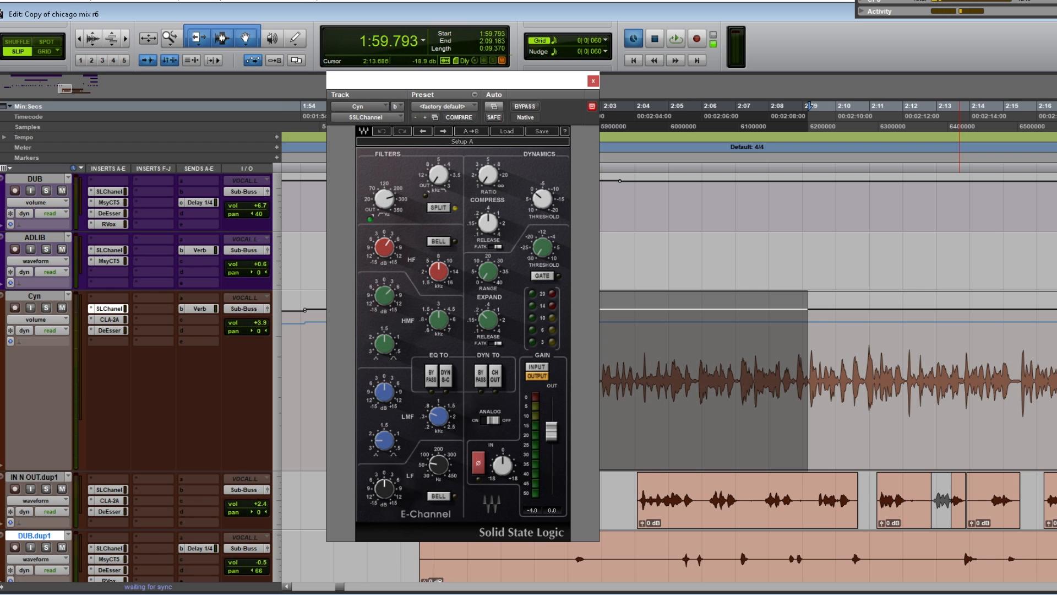
{"action": "mouse_move", "coordinate": [646, 21]}
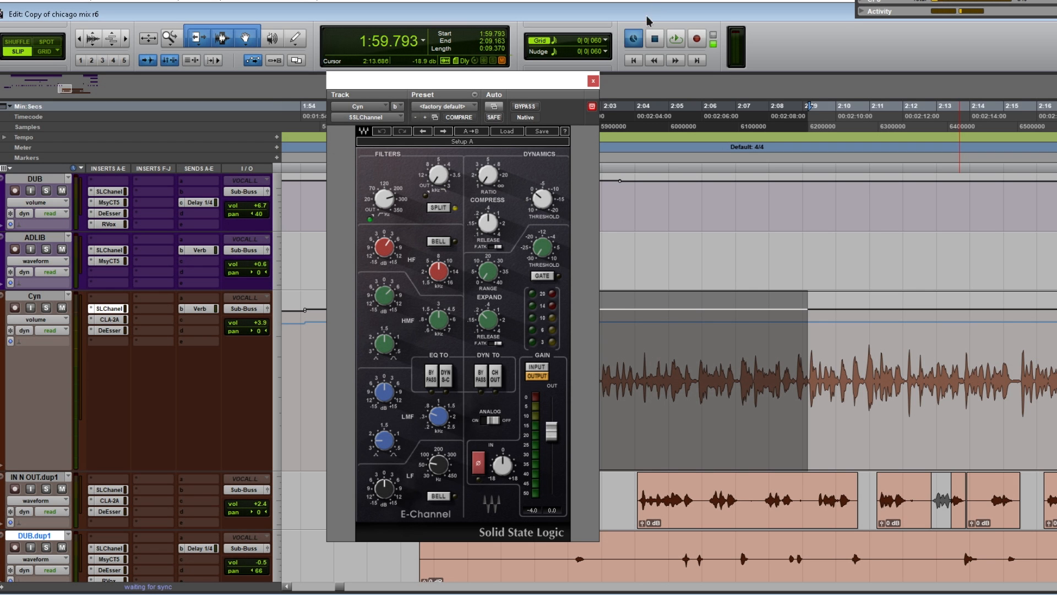